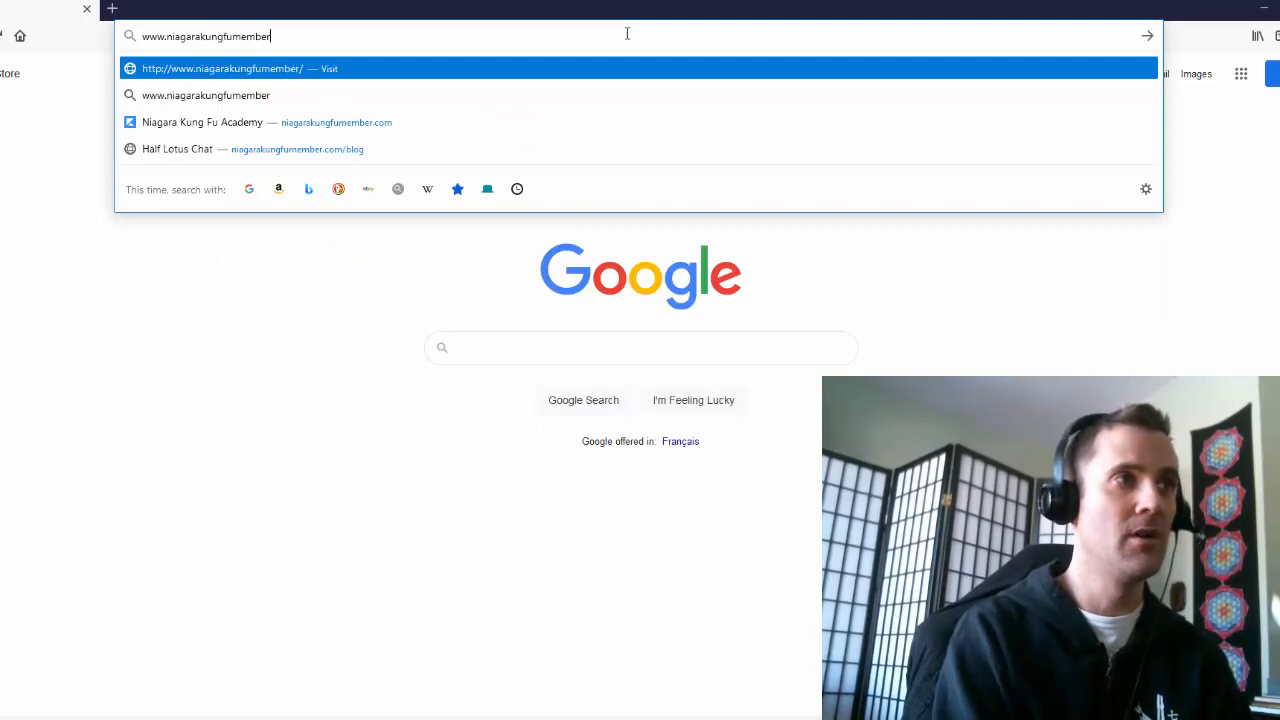
Enter the Niagara Kung Fu Academy's .com address and load the student site
type(".com")
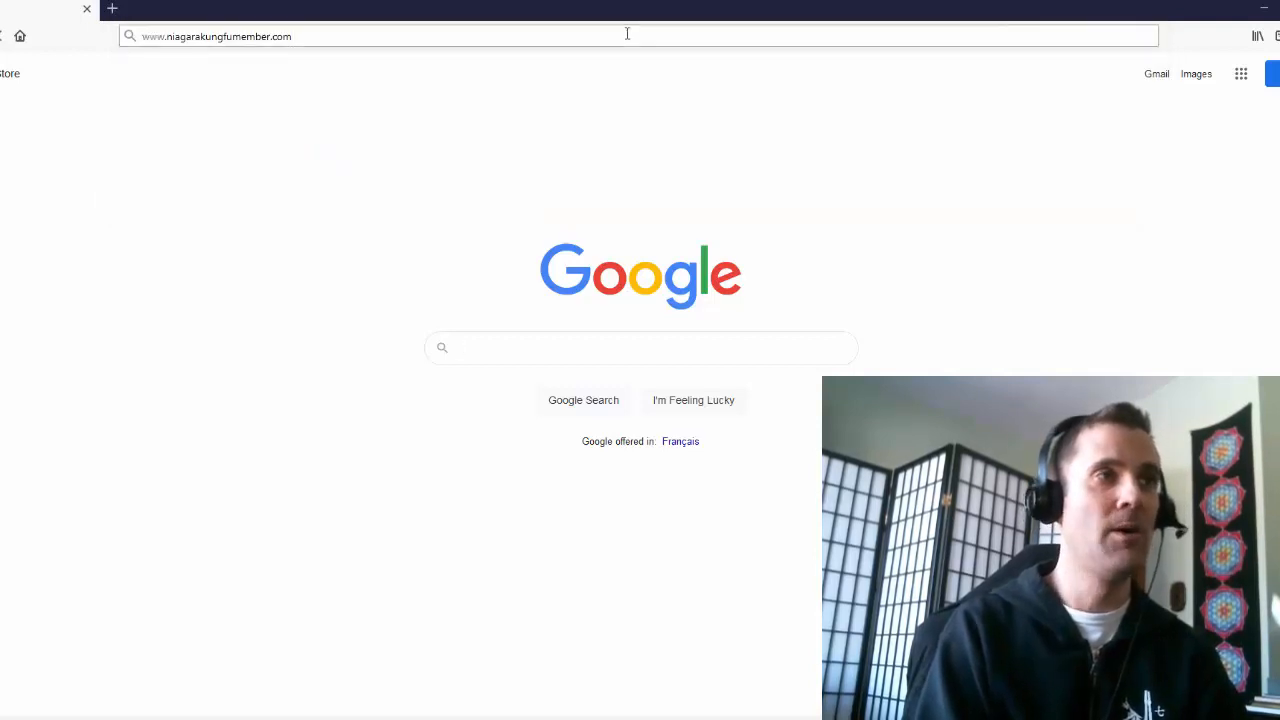
key("Return")
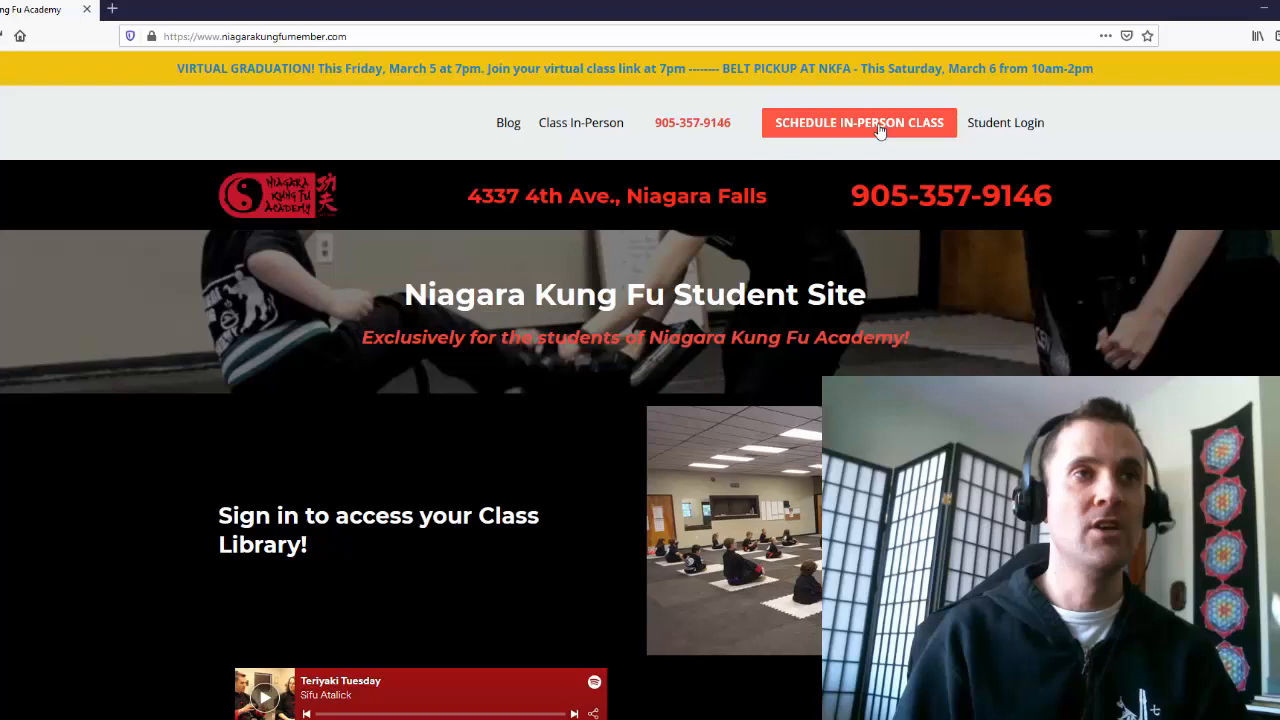
Open the in-person class booking page and choose the Family Basic Orientation Class
left_click(858, 122)
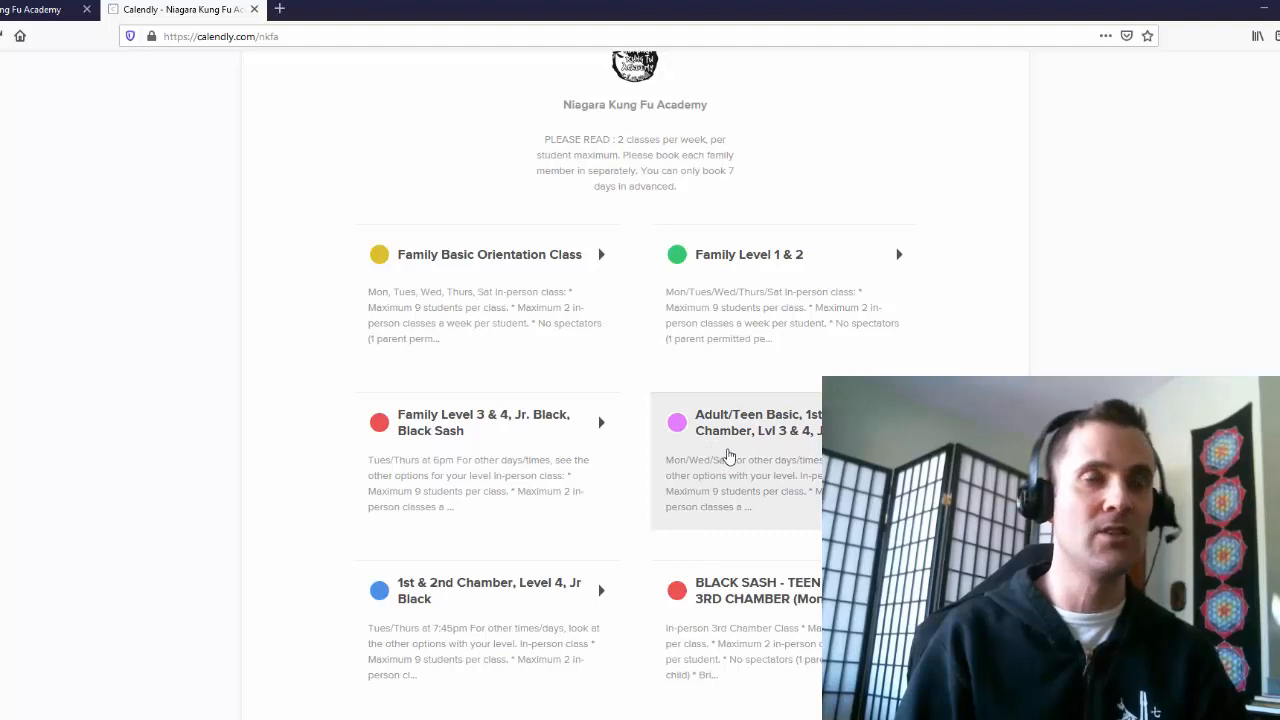
mouse_move(651, 411)
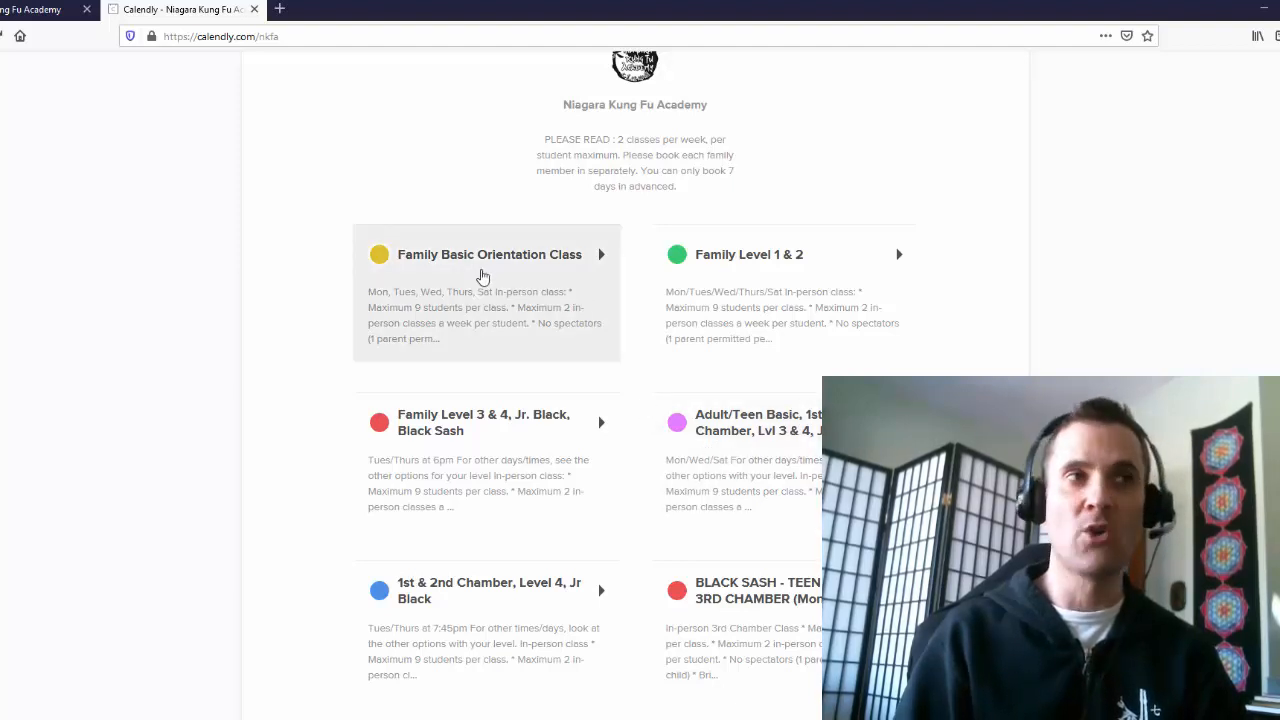
mouse_move(503, 289)
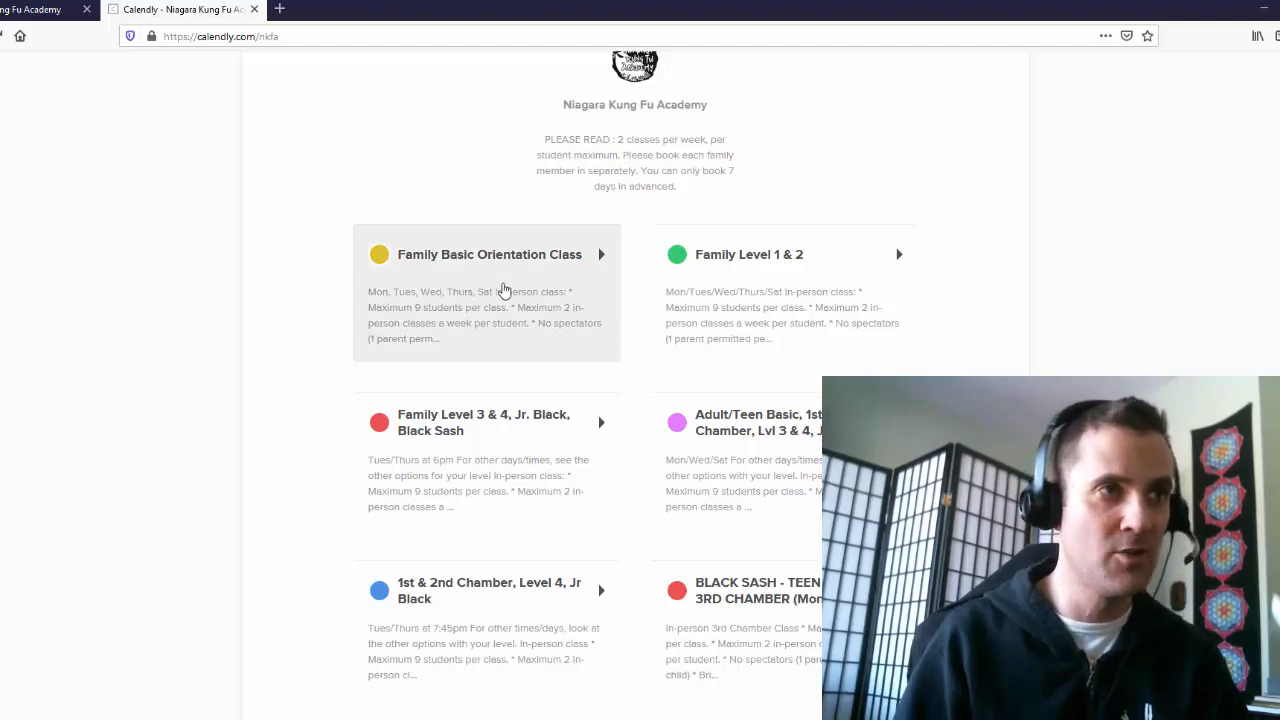
left_click(489, 254)
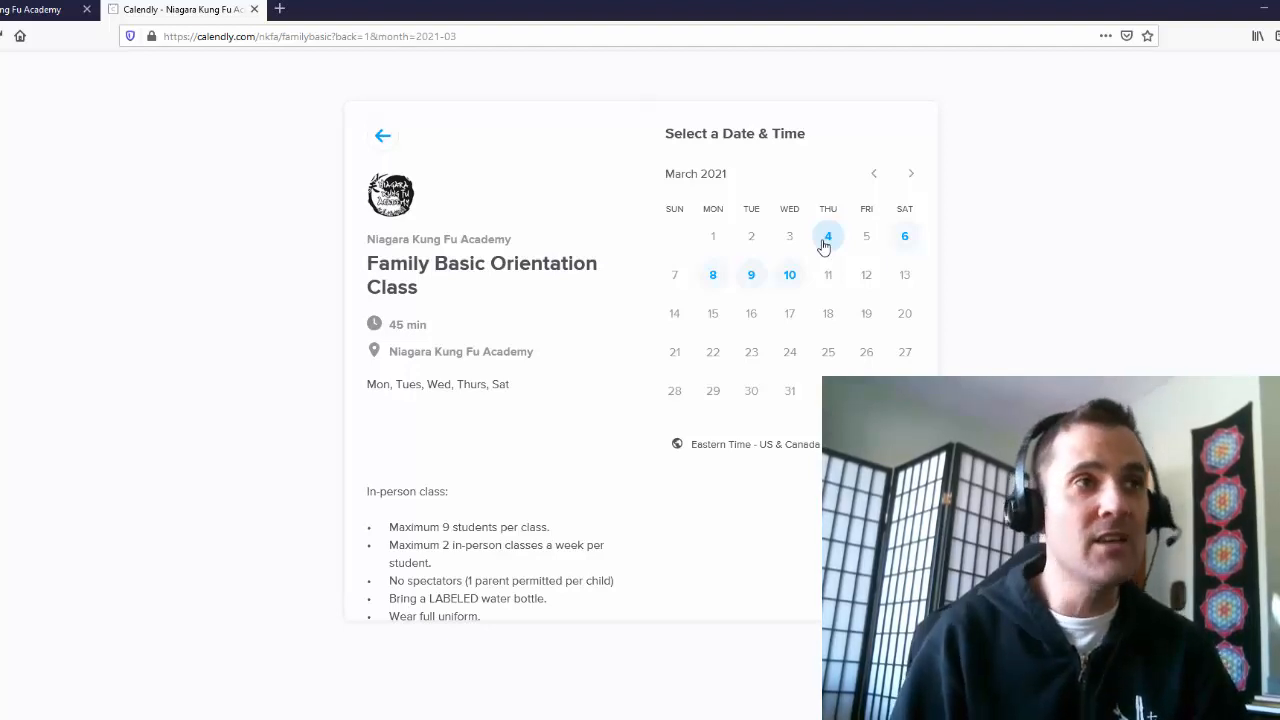
mouse_move(828, 252)
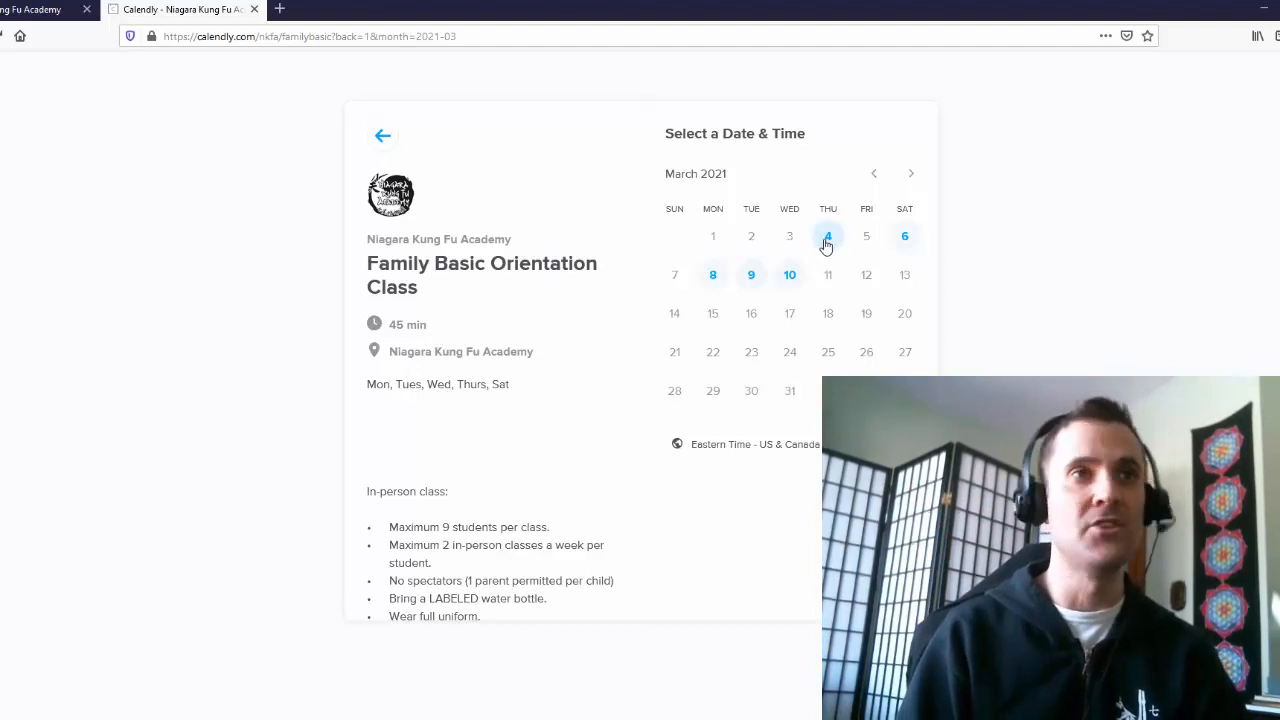
mouse_move(712, 268)
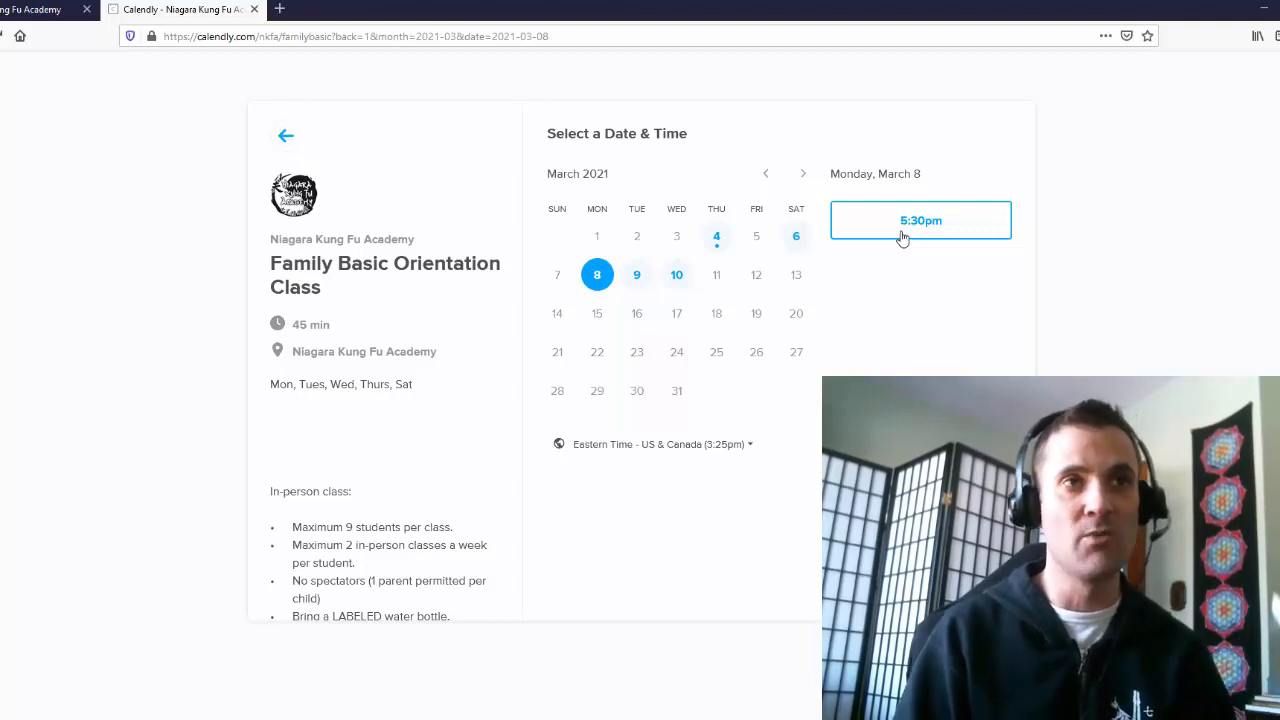
Select and confirm the 5:30pm slot on Monday, March 8, 2021
left_click(919, 220)
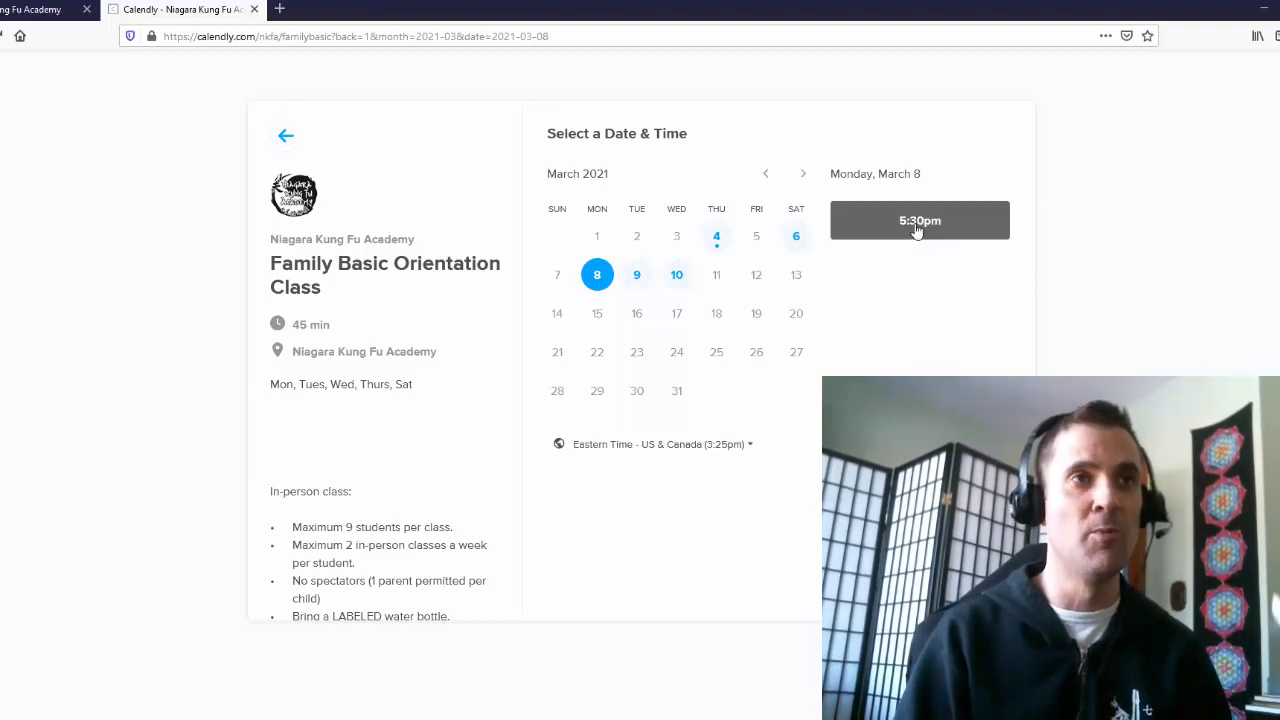
left_click(919, 220)
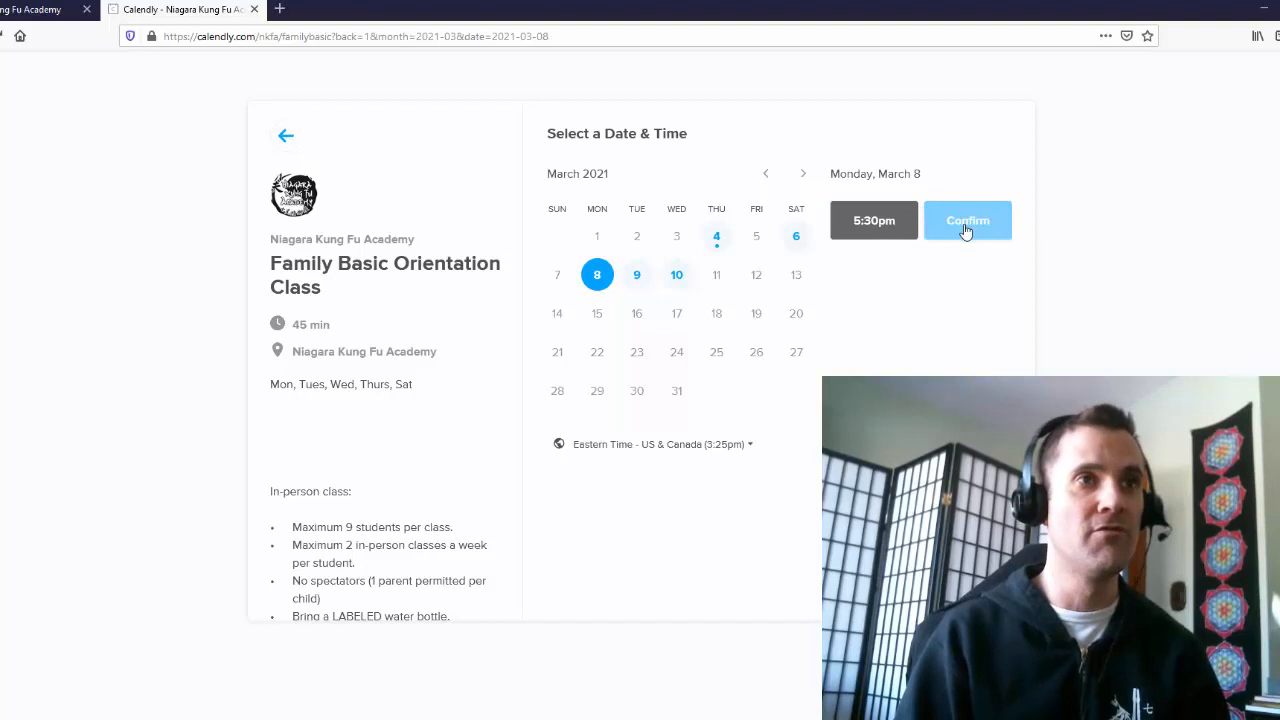
left_click(967, 220)
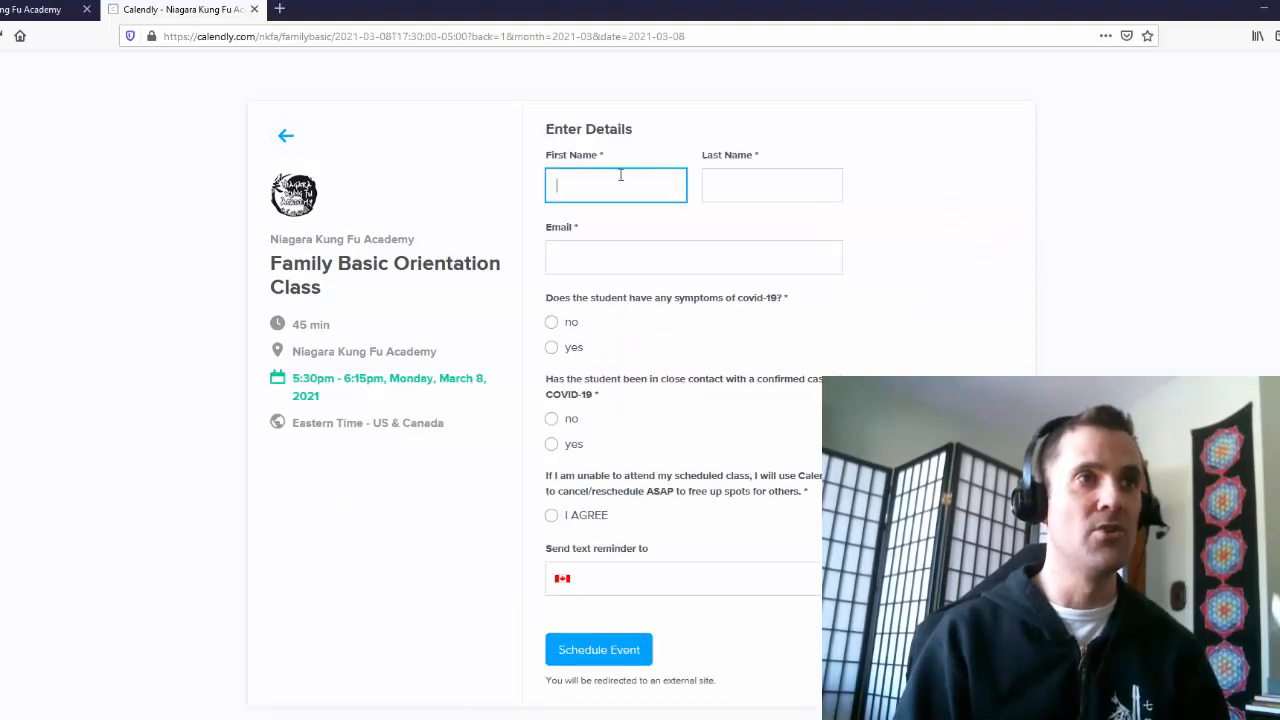
type("Sifu")
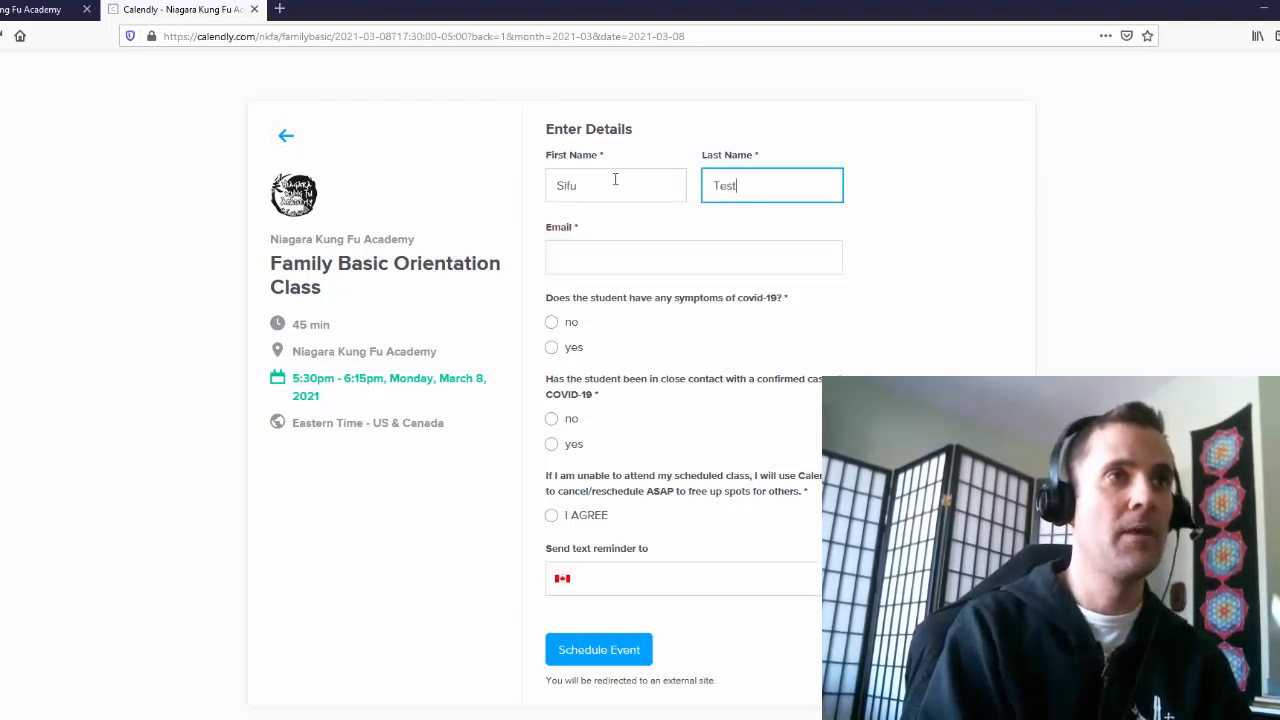
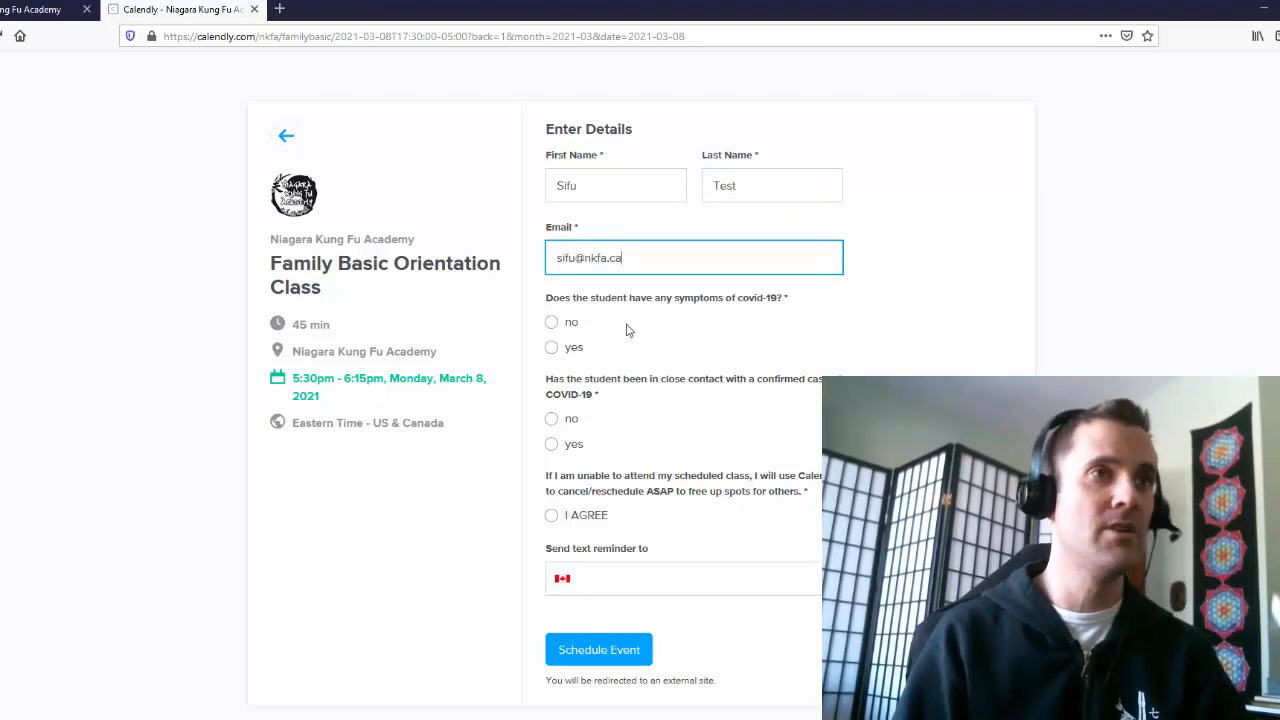
Answer no to COVID screening, add reminder number 905325…, accept the policy, and submit
left_click(551, 322)
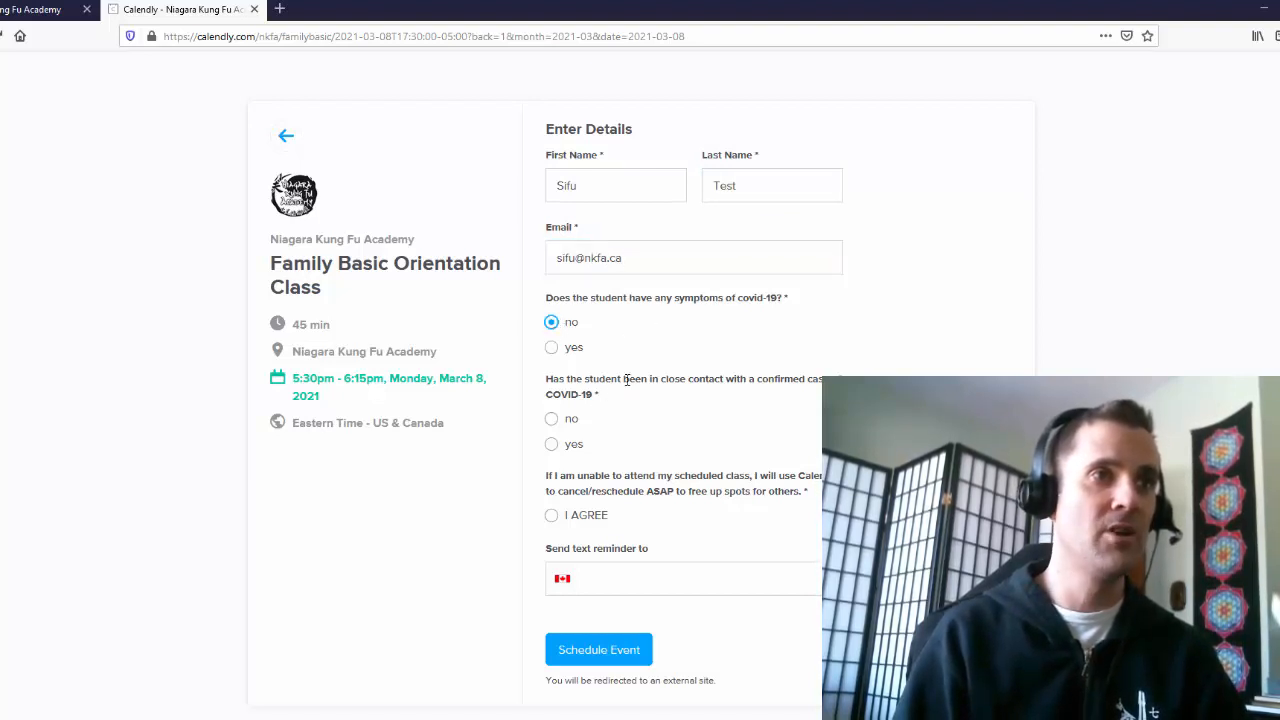
mouse_move(647, 421)
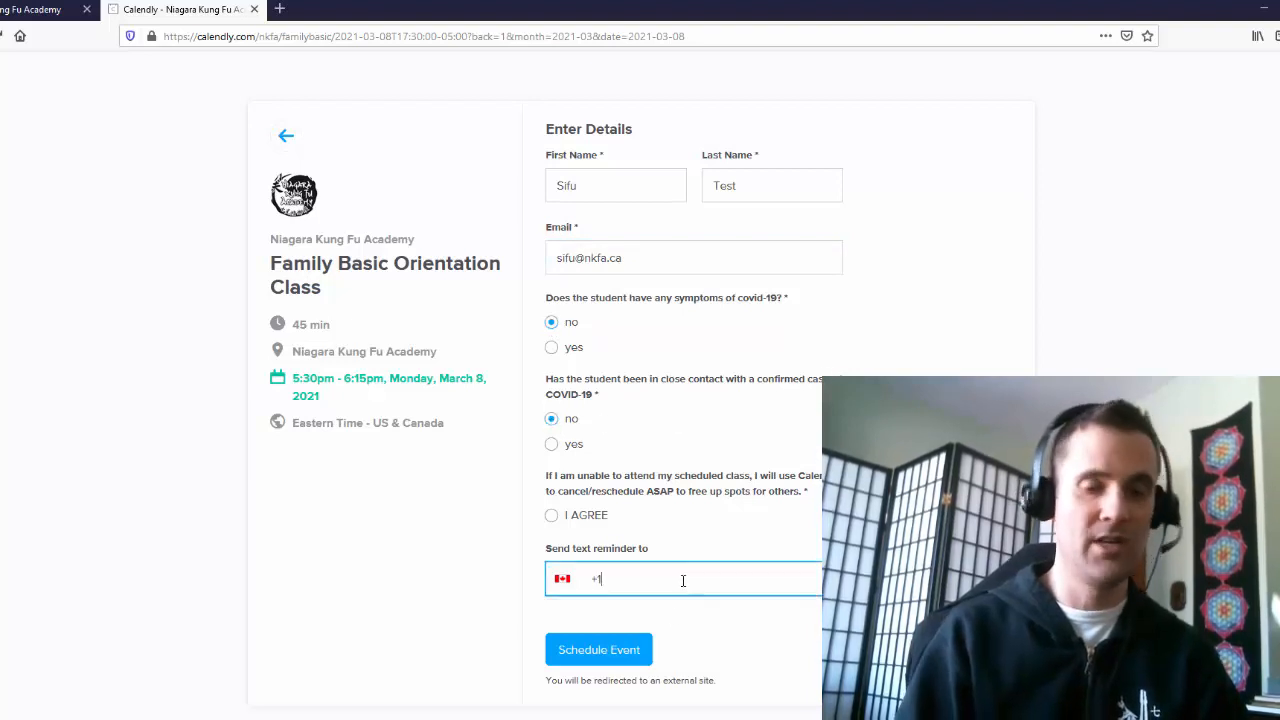
type("905325")
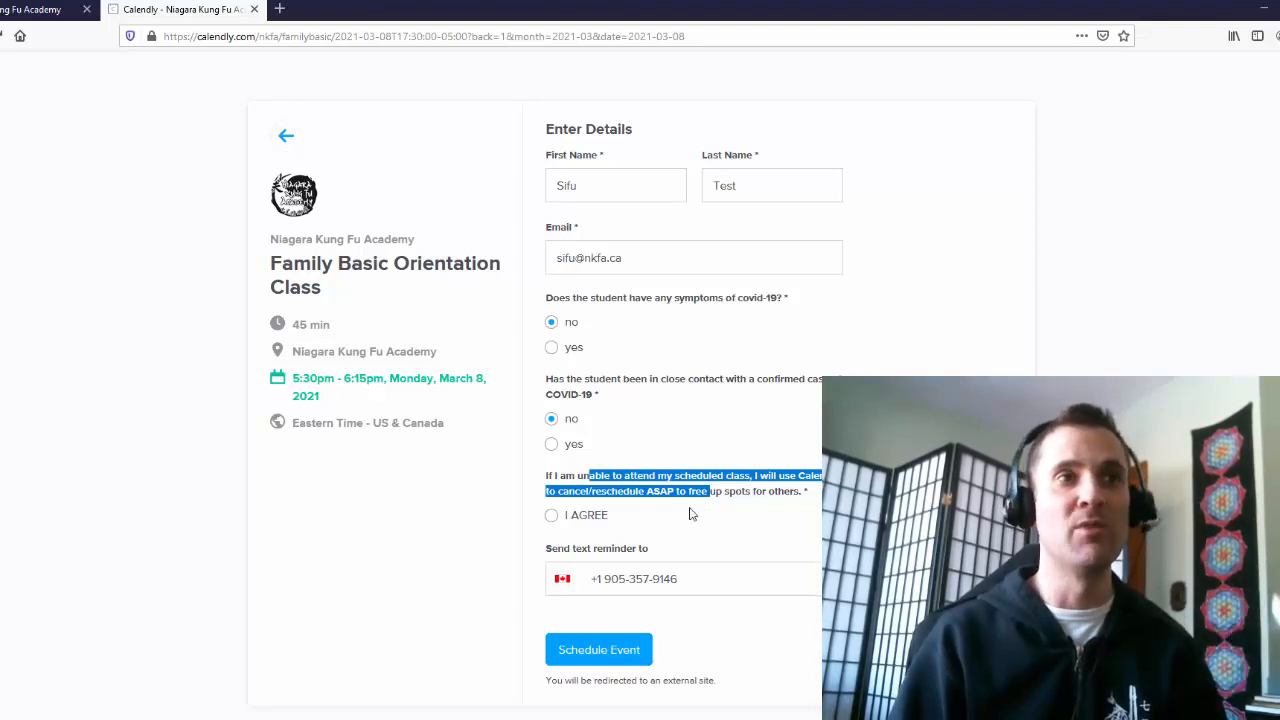
left_click(551, 515)
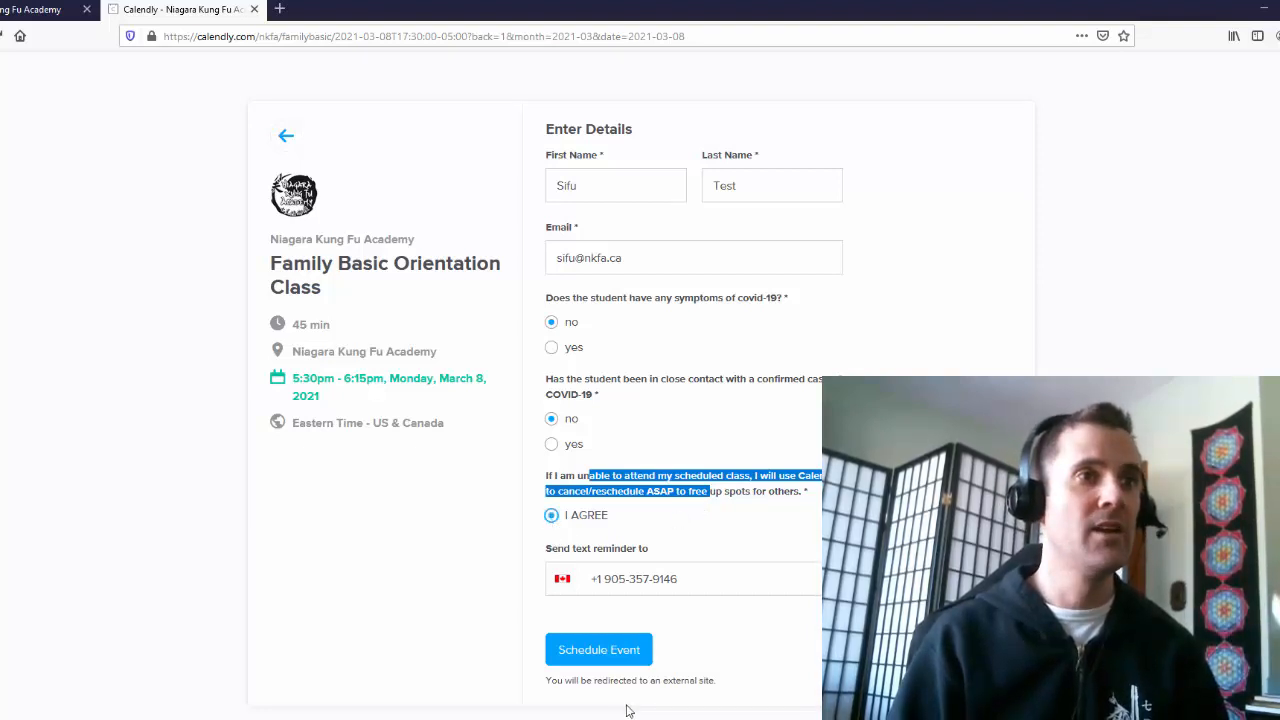
left_click(598, 649)
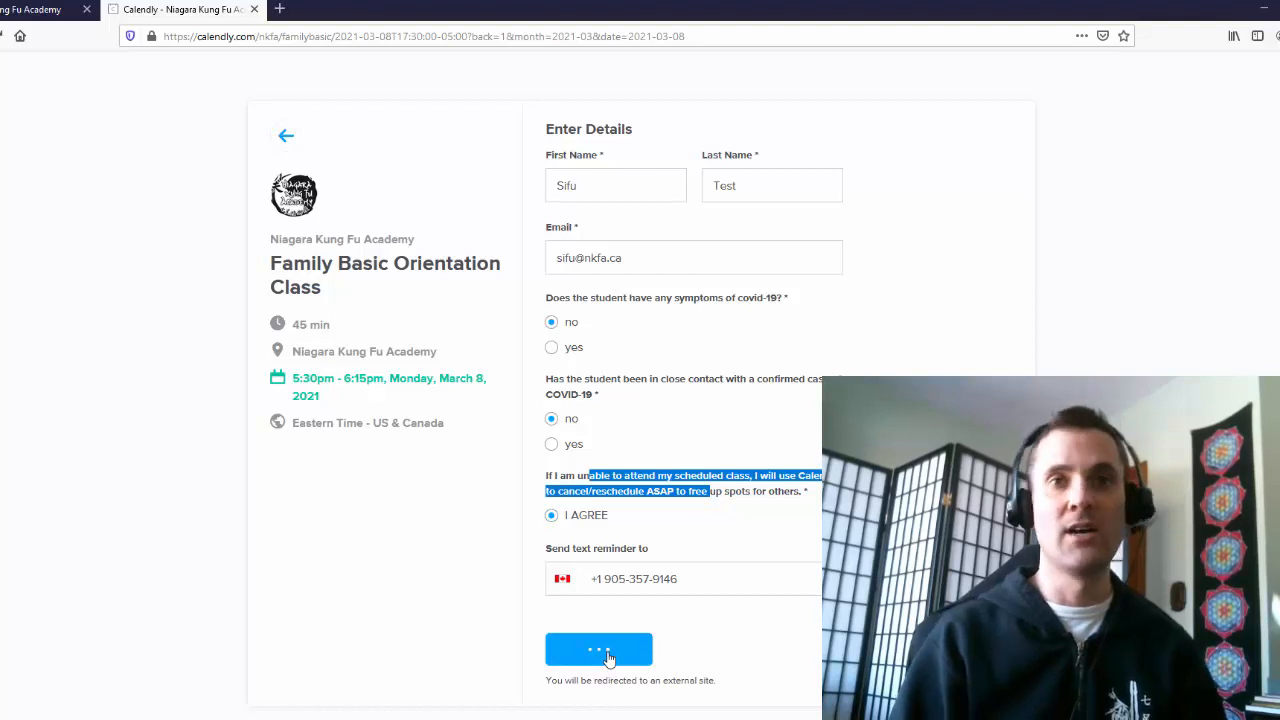
Complete the Schedule Event submission and return to the academy's class list
left_click(598, 648)
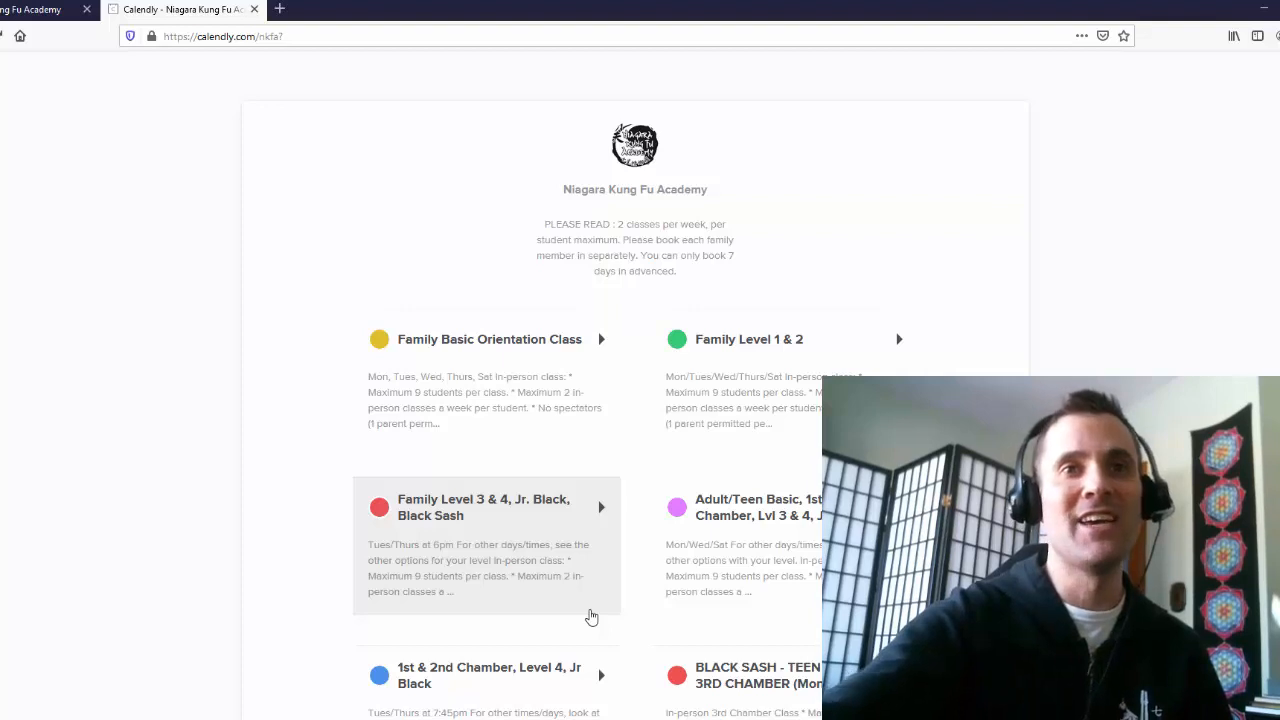
mouse_move(590, 615)
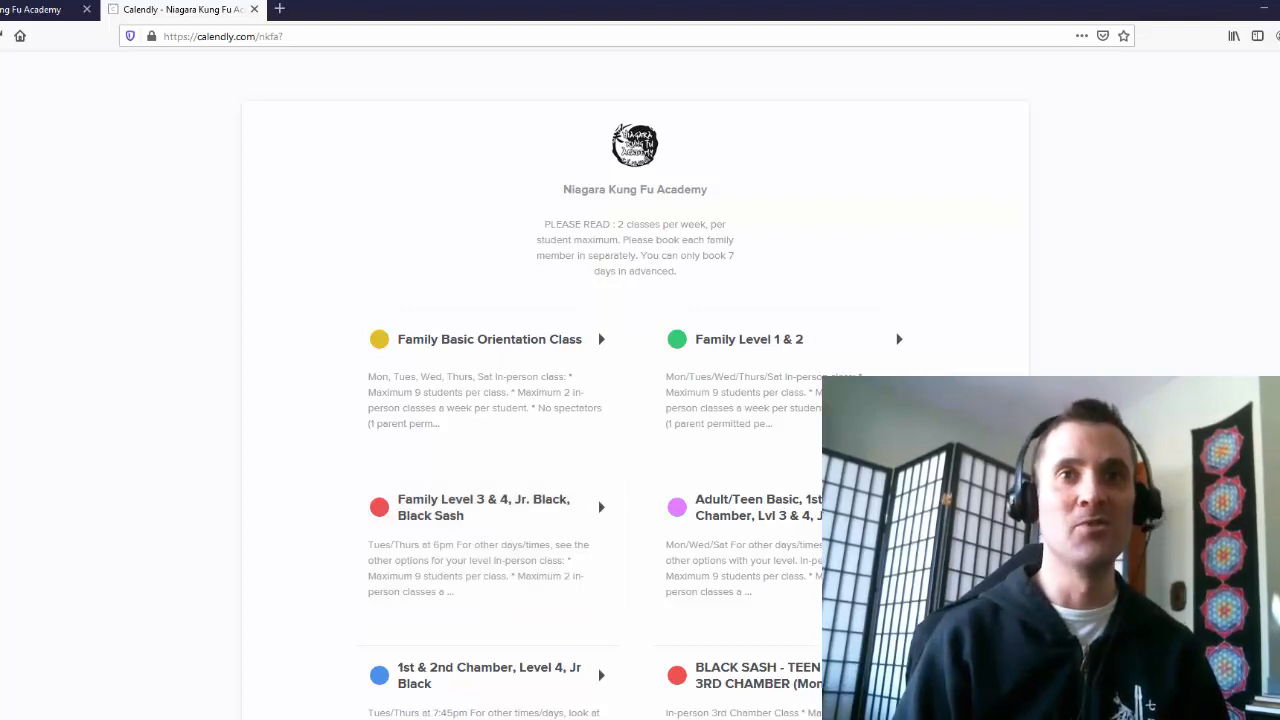